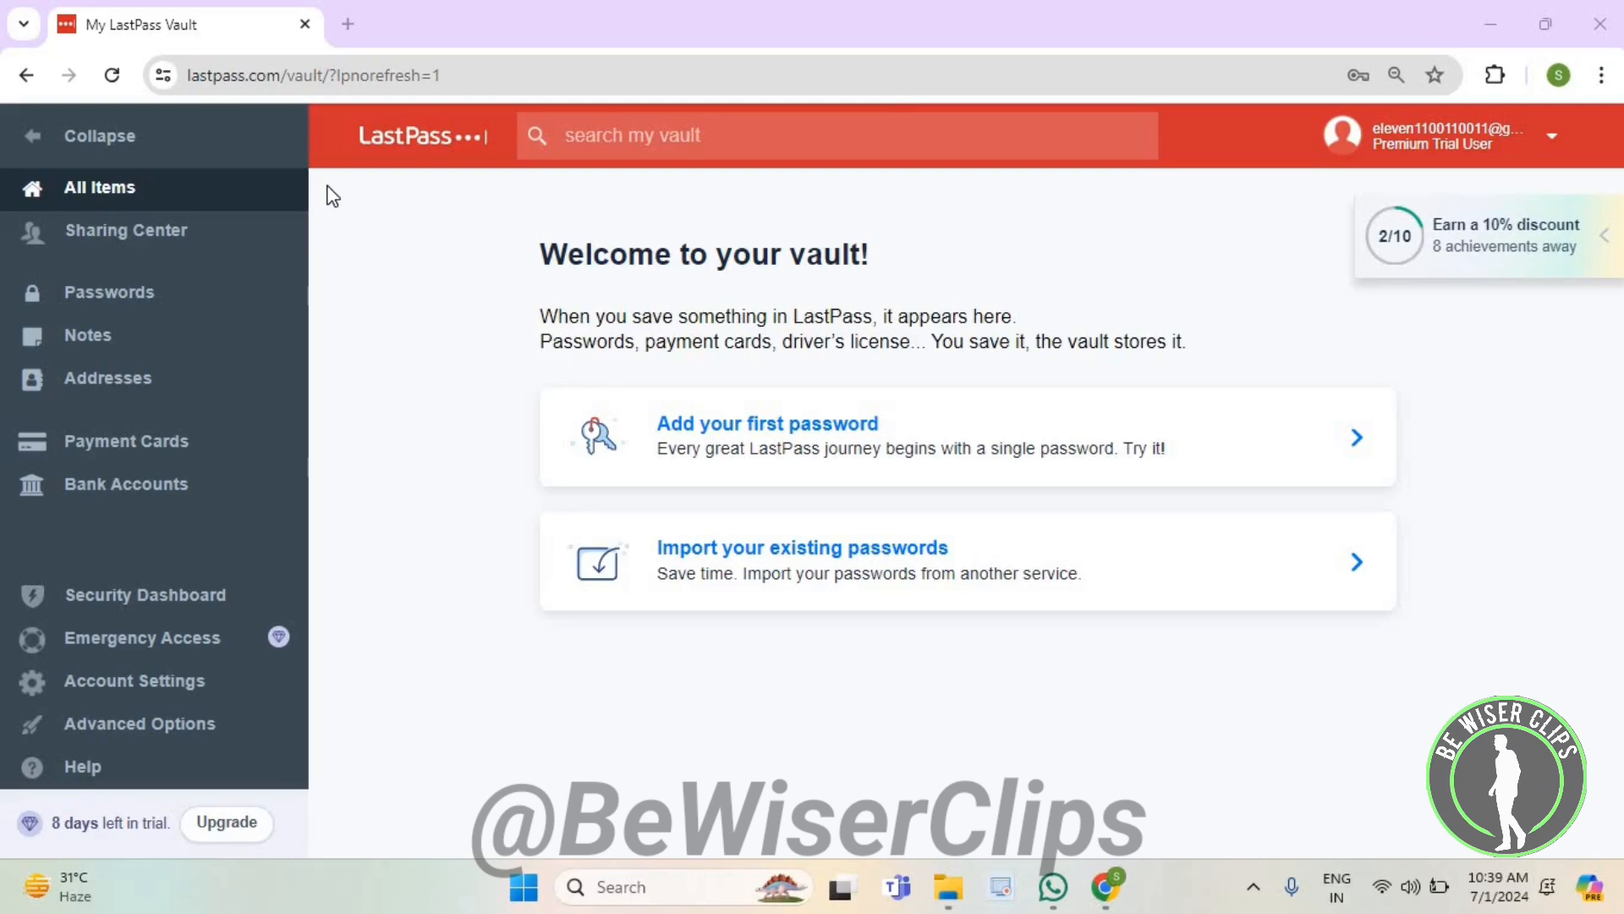
mouse_move(156, 467)
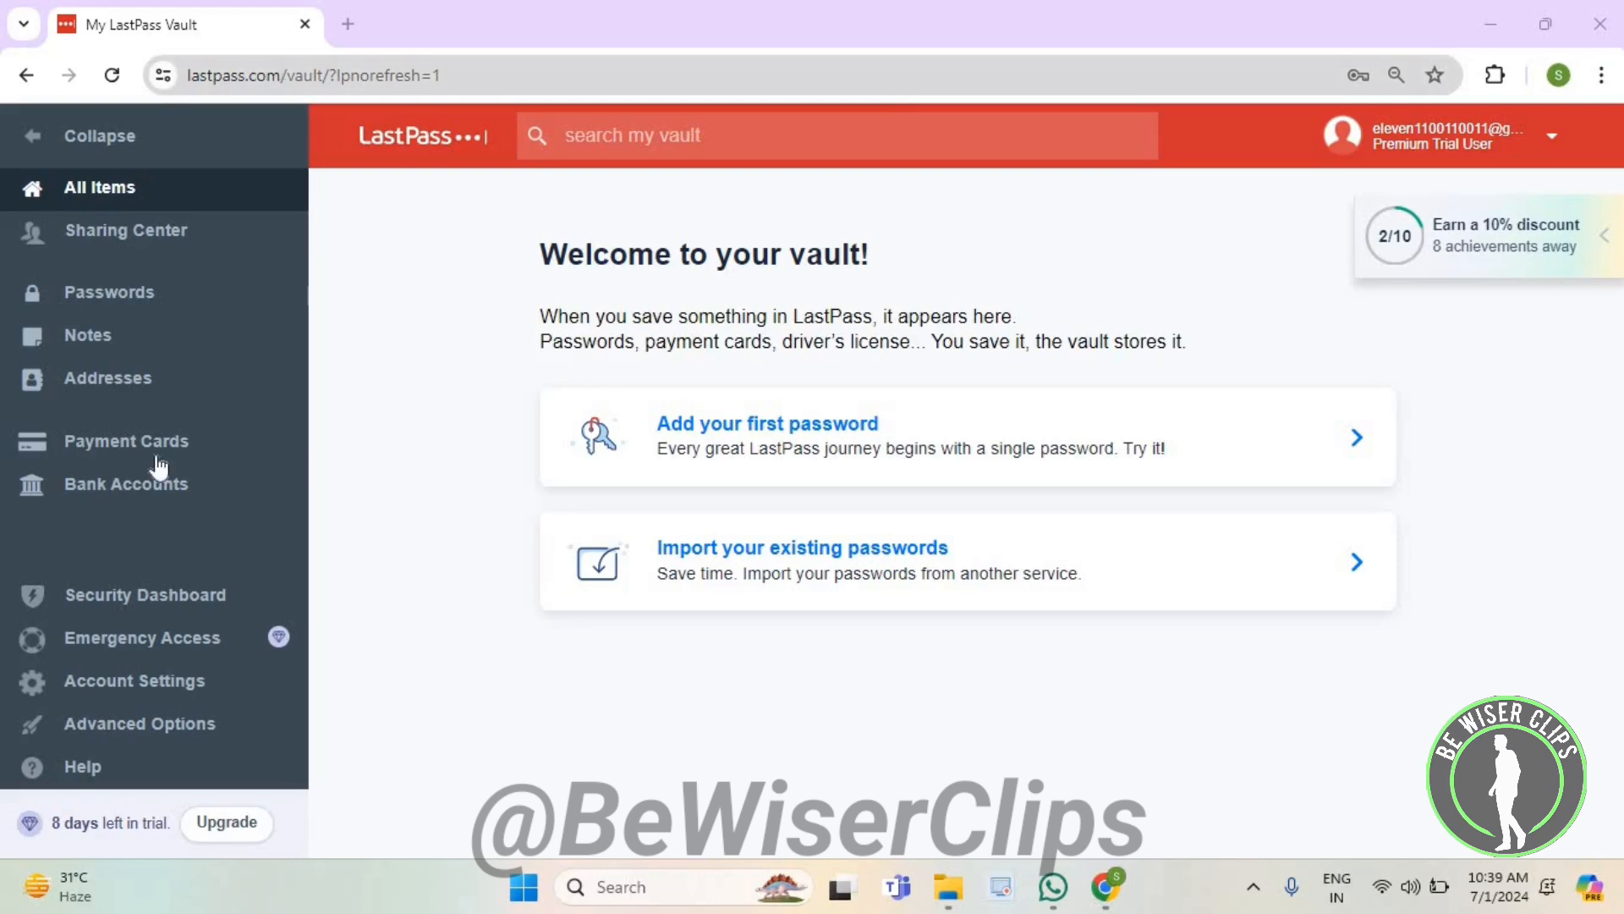
mouse_move(146, 484)
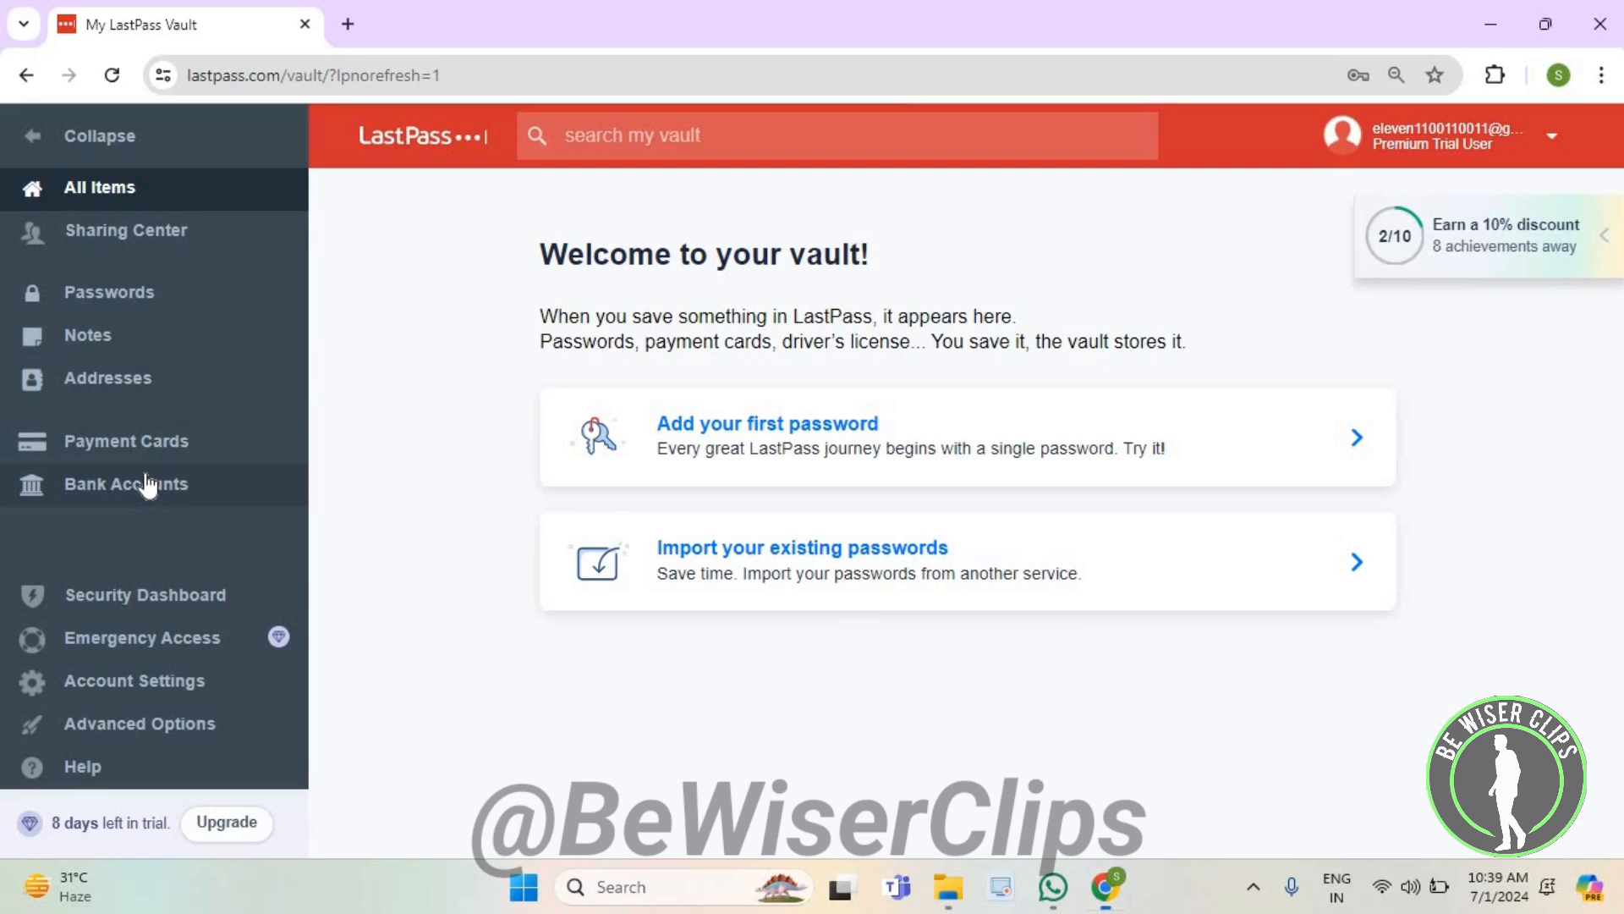
- Show the vault's Bank Accounts section with its empty 'Add a bank account' page
left_click(127, 484)
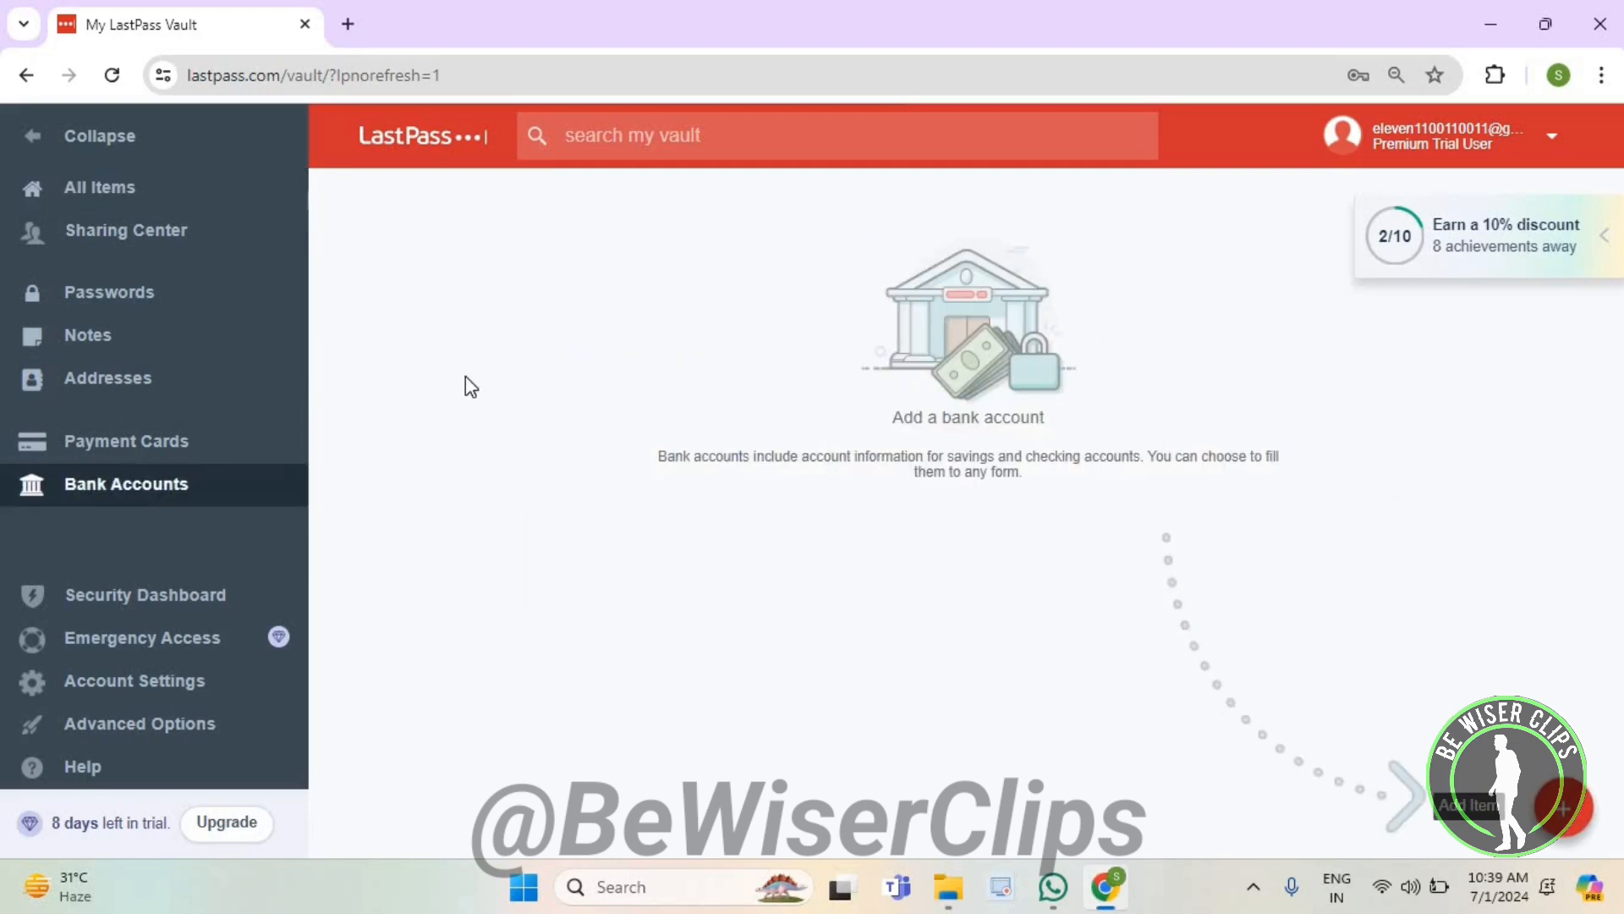